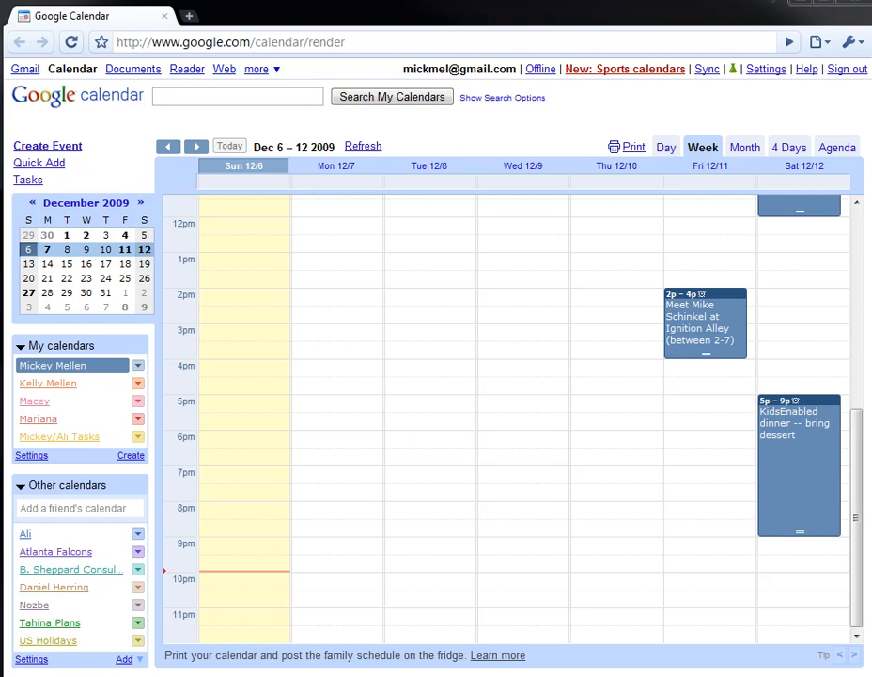
scroll("up", 3)
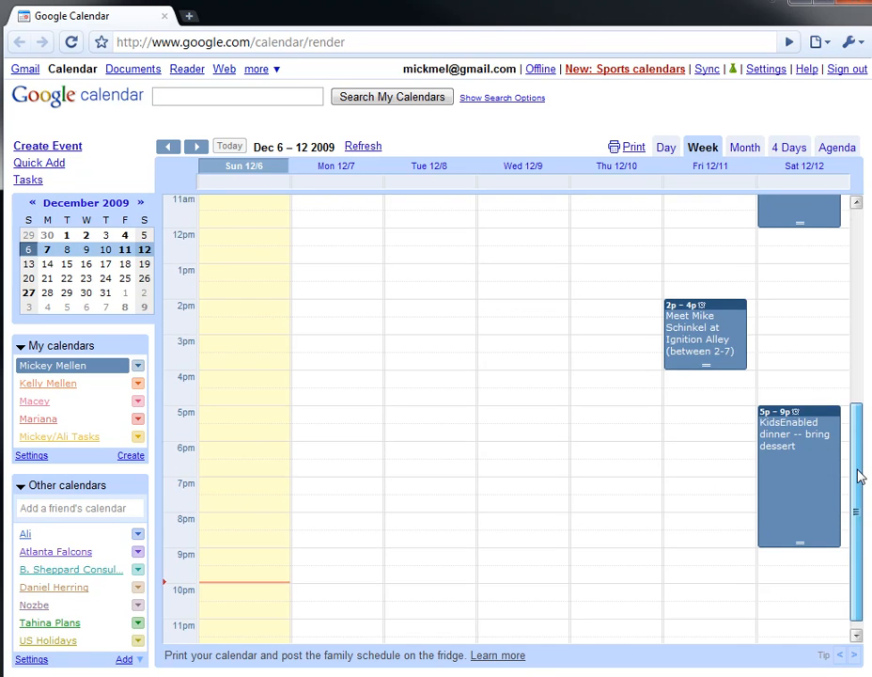
scroll("up", 3)
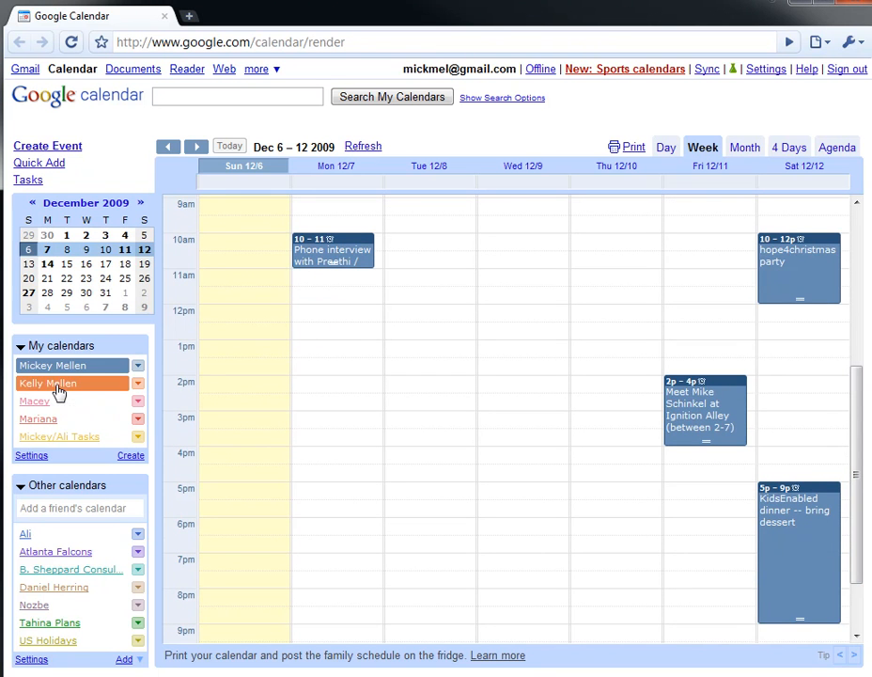
left_click(33, 400)
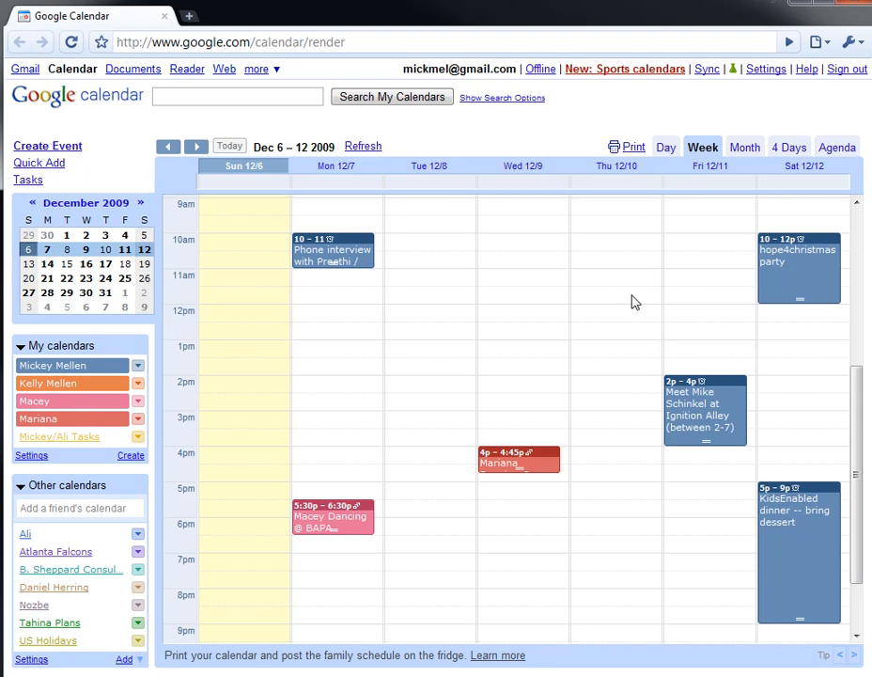
mouse_move(335, 323)
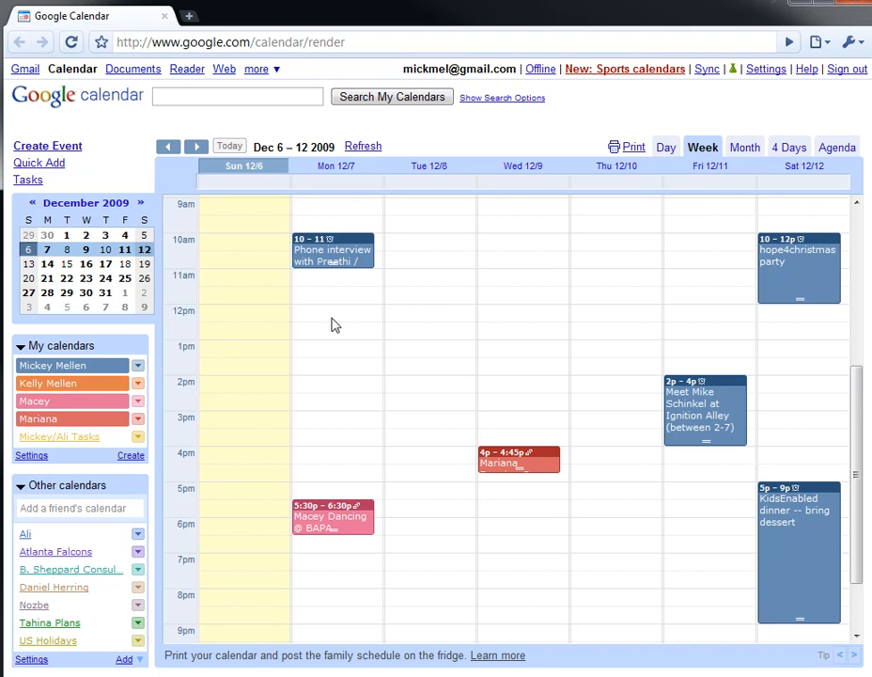
mouse_move(380, 413)
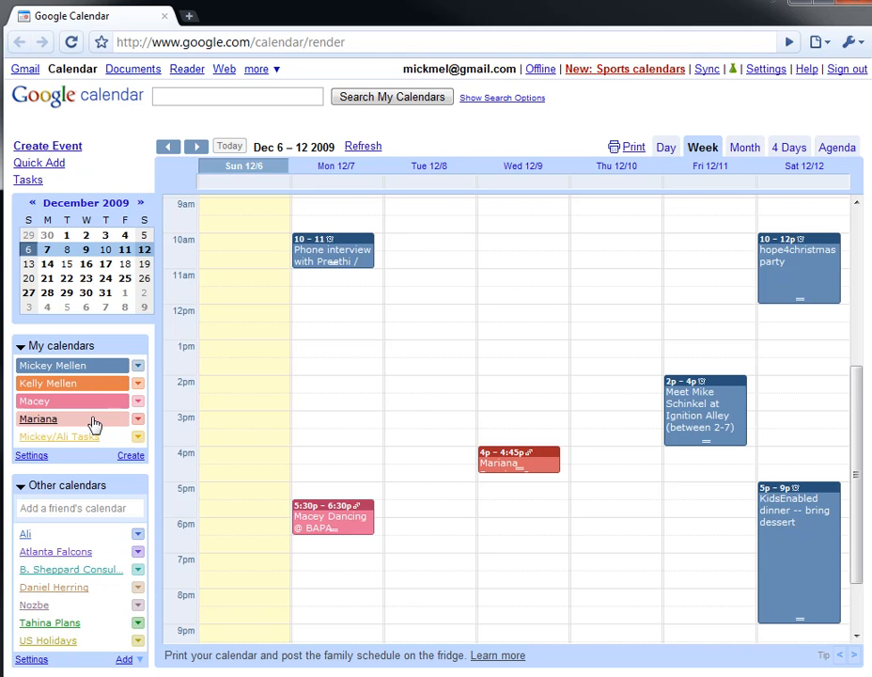
mouse_move(573, 413)
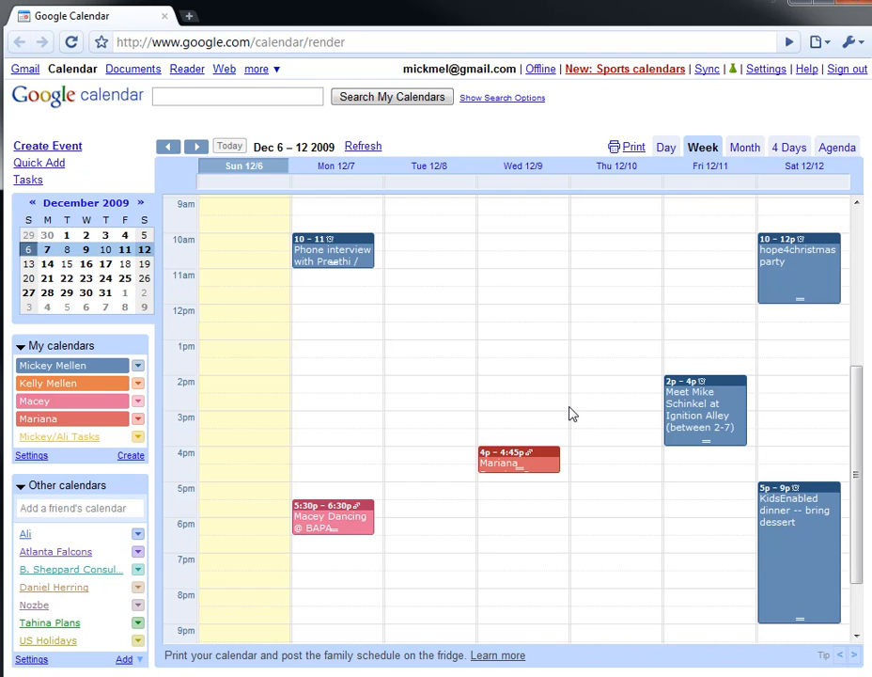
mouse_move(549, 406)
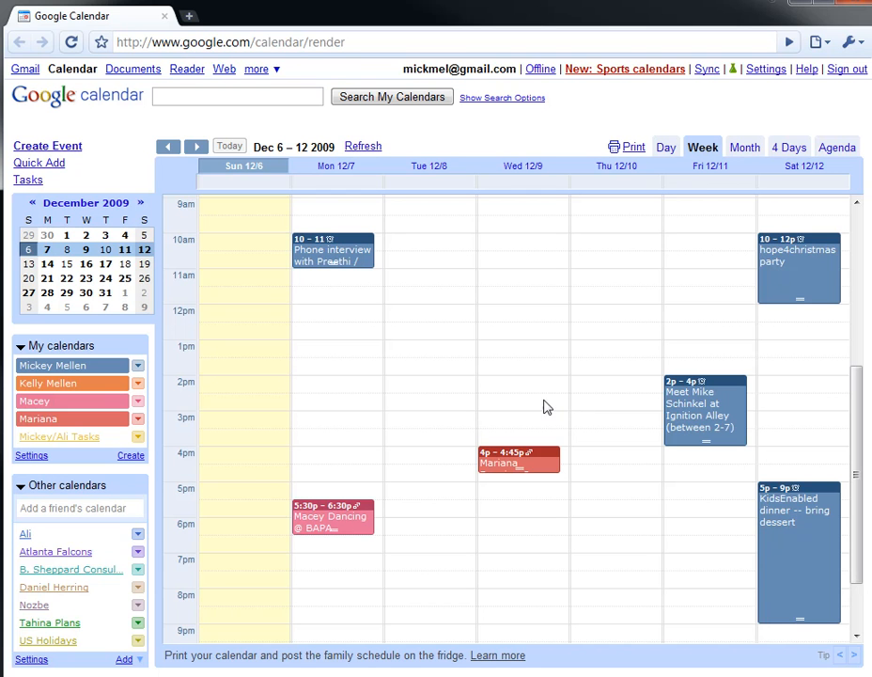
mouse_move(162, 447)
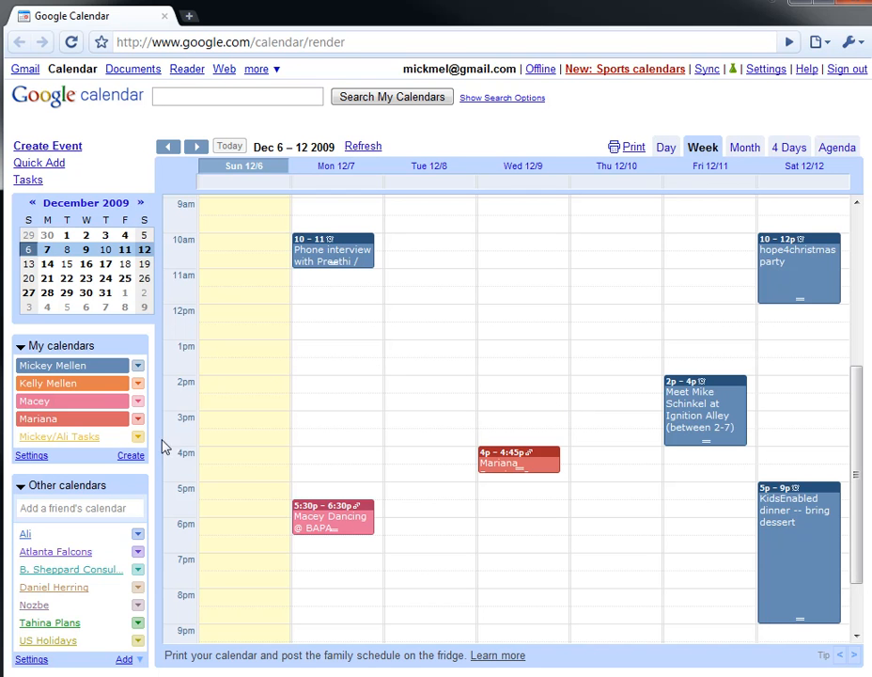
mouse_move(26, 534)
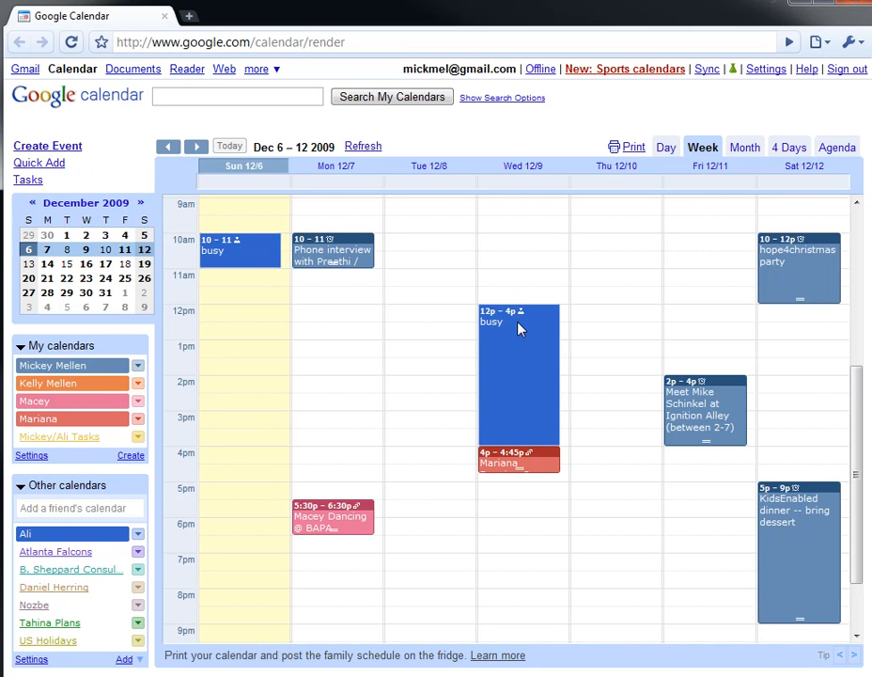
mouse_move(534, 346)
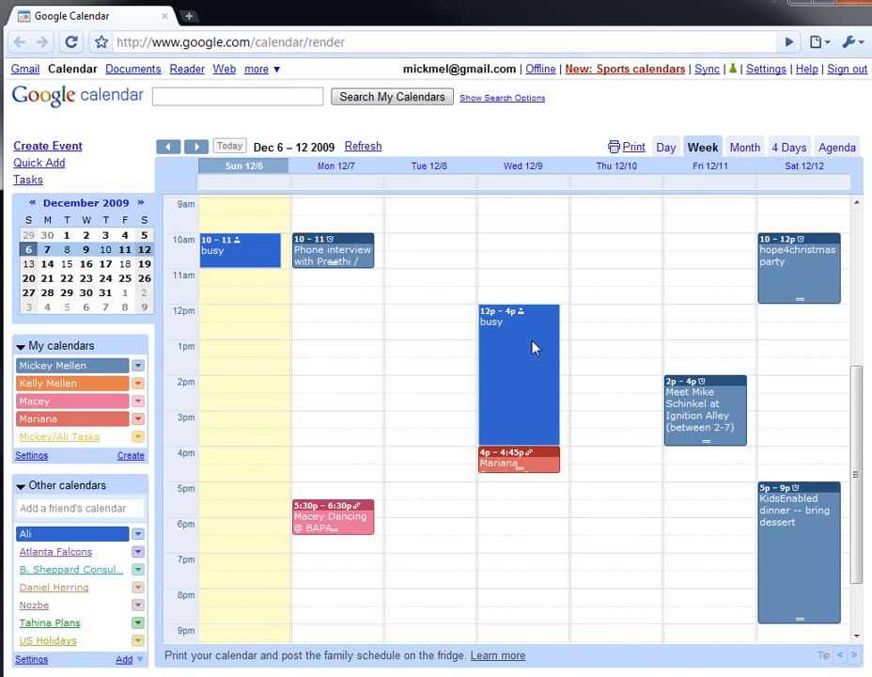
mouse_move(54, 551)
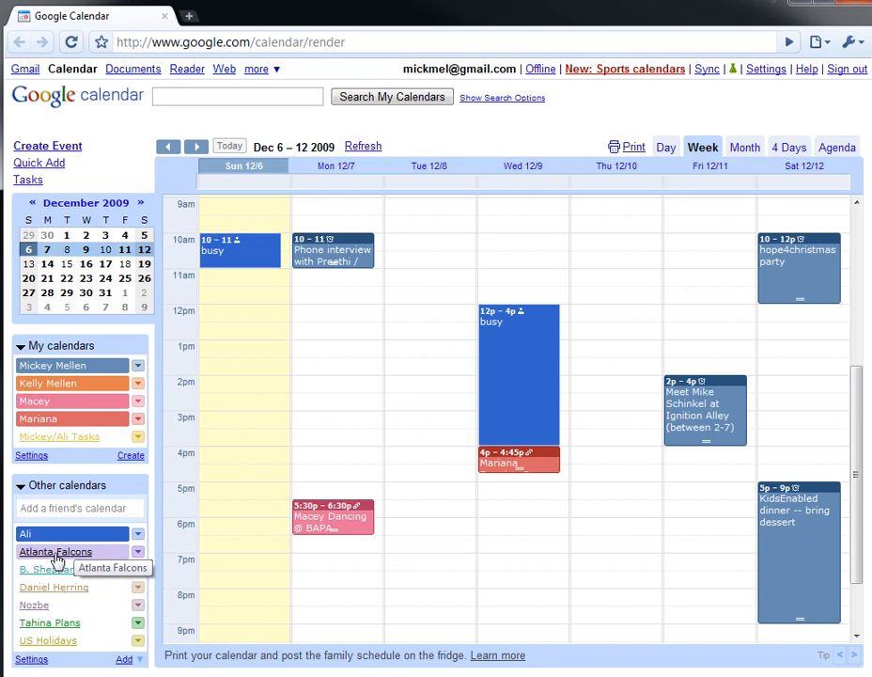
Show the Atlanta Falcons game schedule on the Dec 6–12 week
left_click(55, 551)
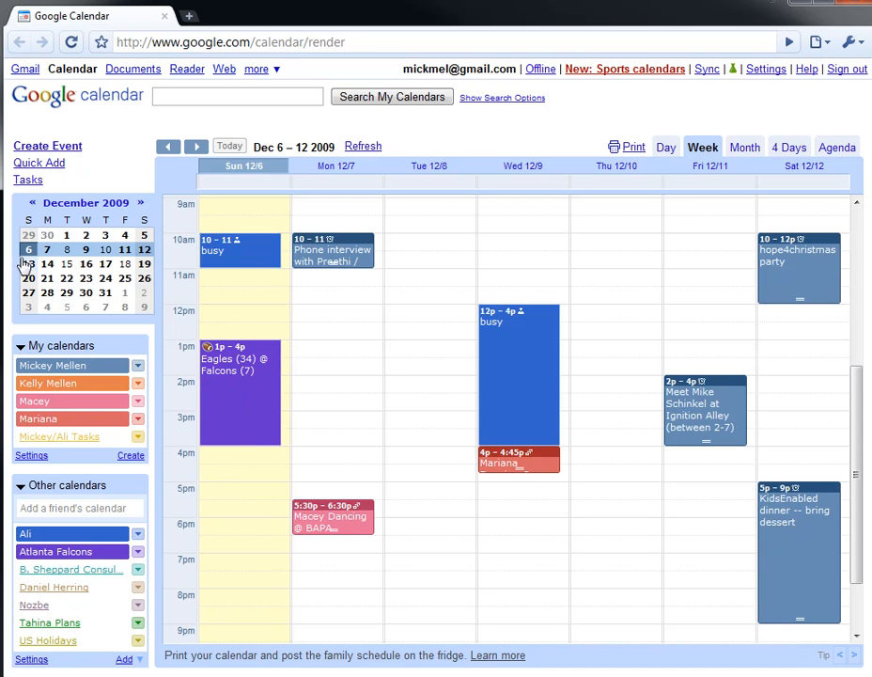
Move to the Dec 13–19 week, hide the Falcons games and show the shared travel plans calendar
left_click(196, 146)
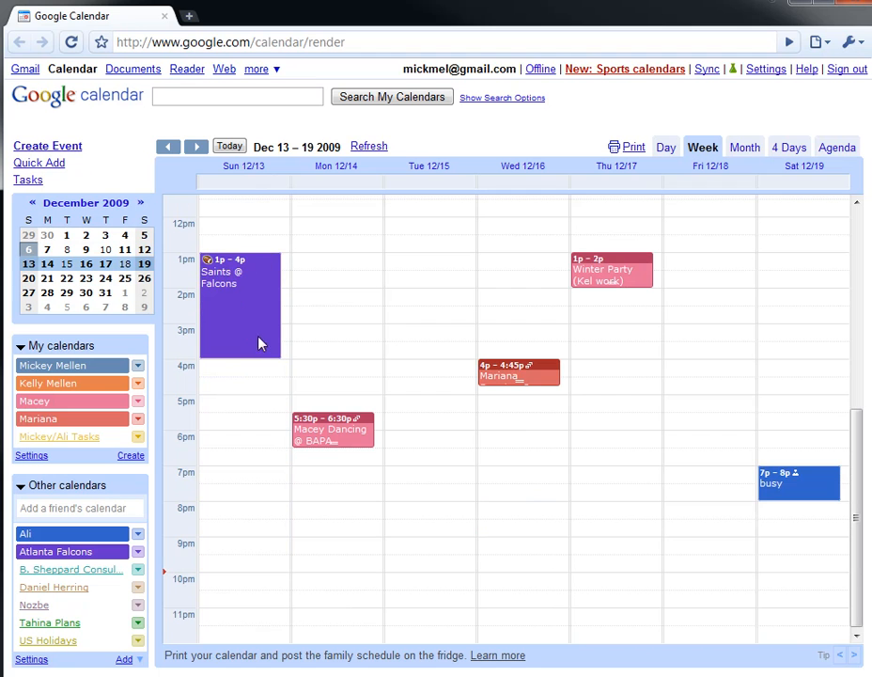
mouse_move(311, 364)
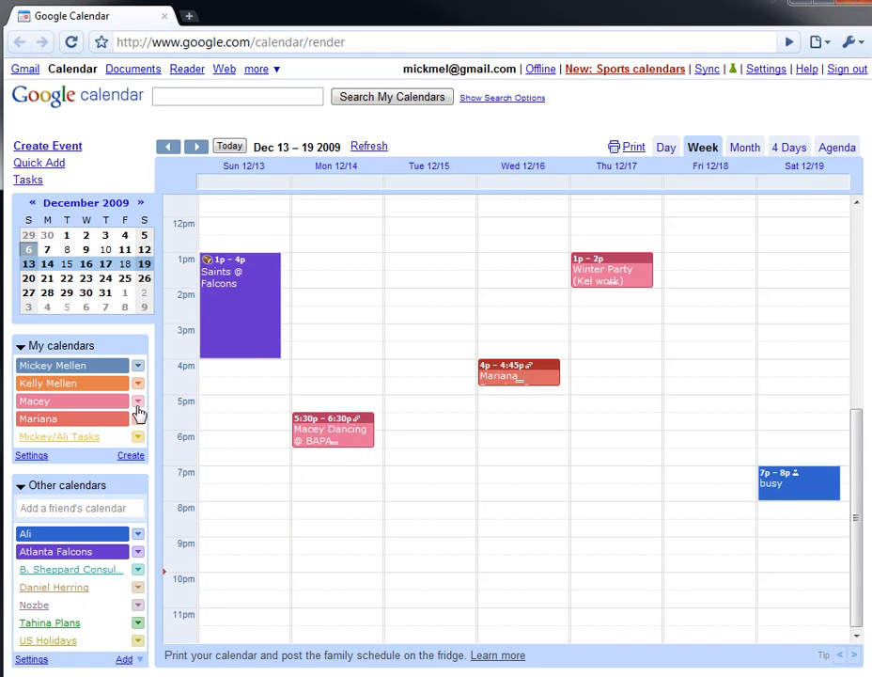
left_click(55, 551)
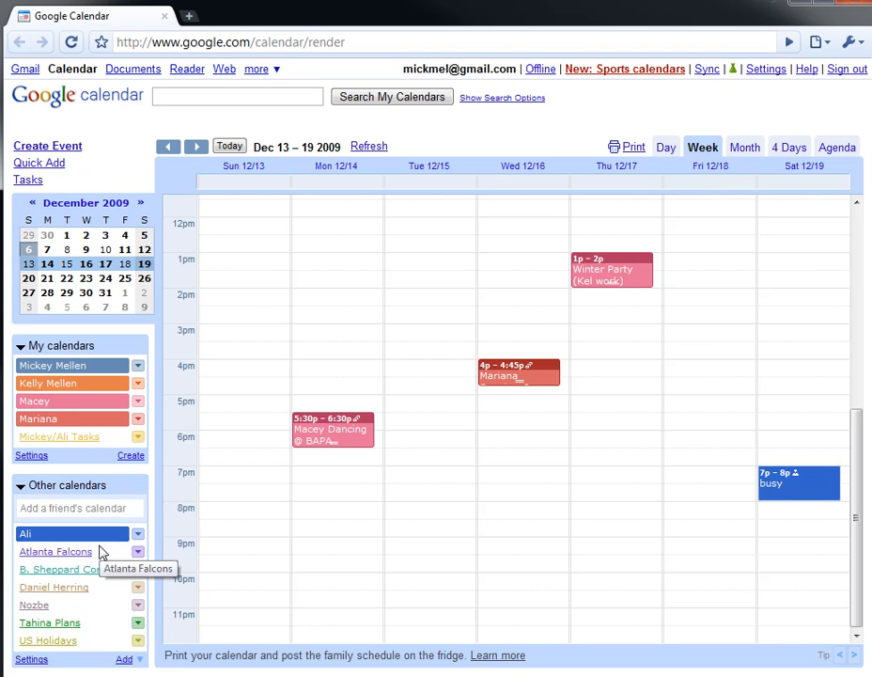
mouse_move(49, 622)
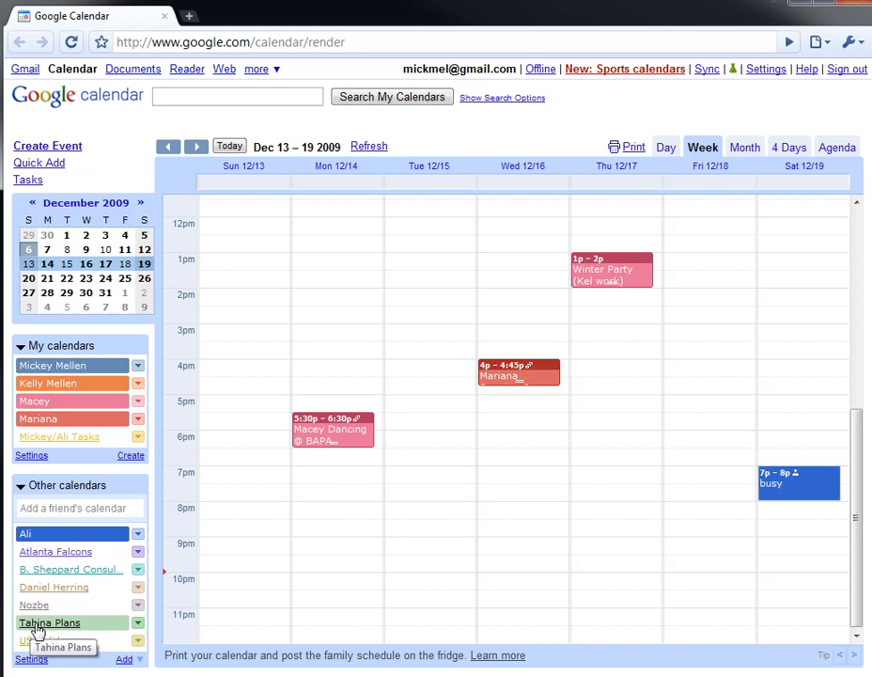
left_click(48, 622)
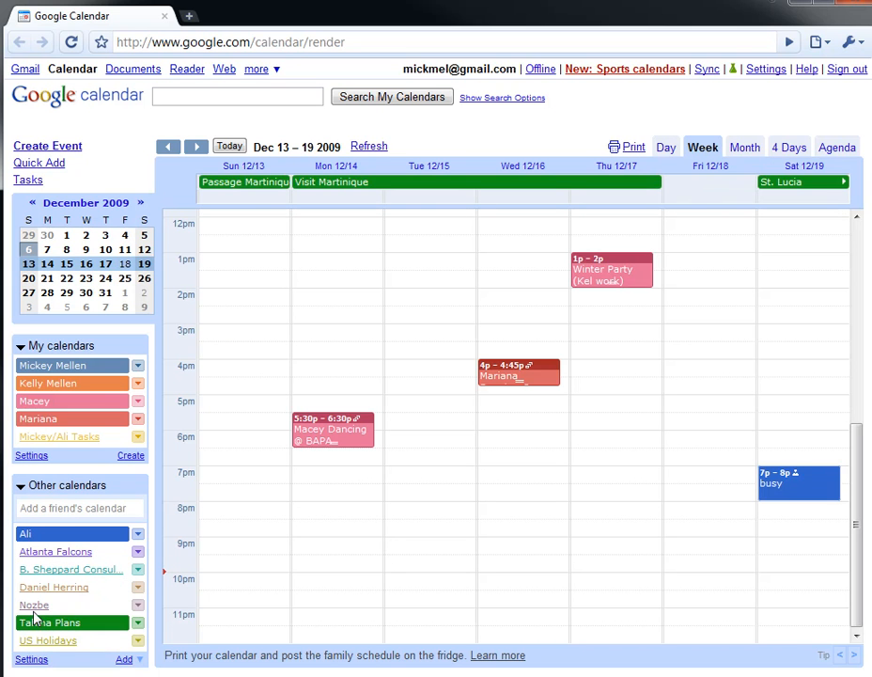
mouse_move(329, 399)
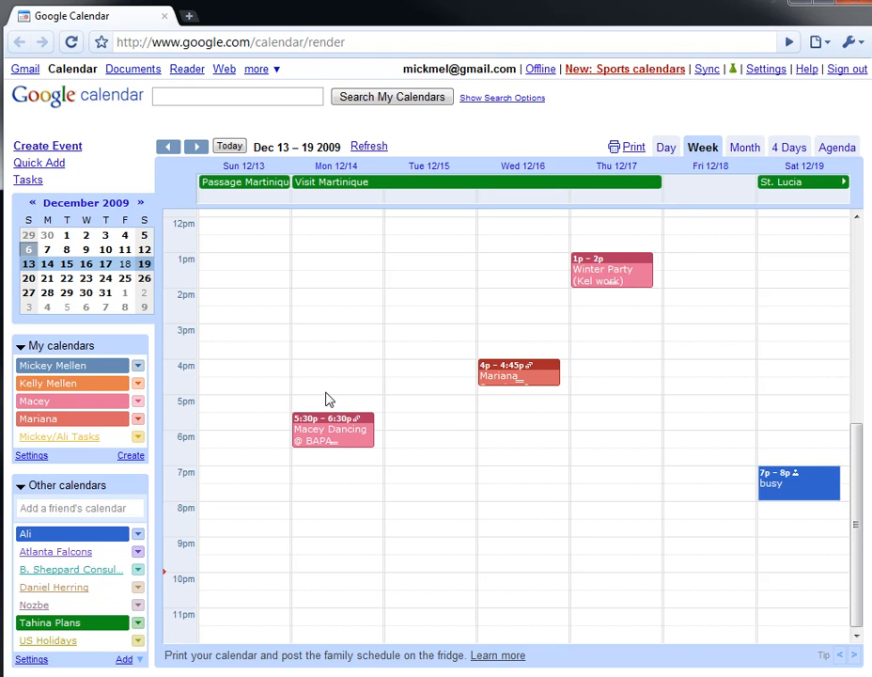
mouse_move(154, 536)
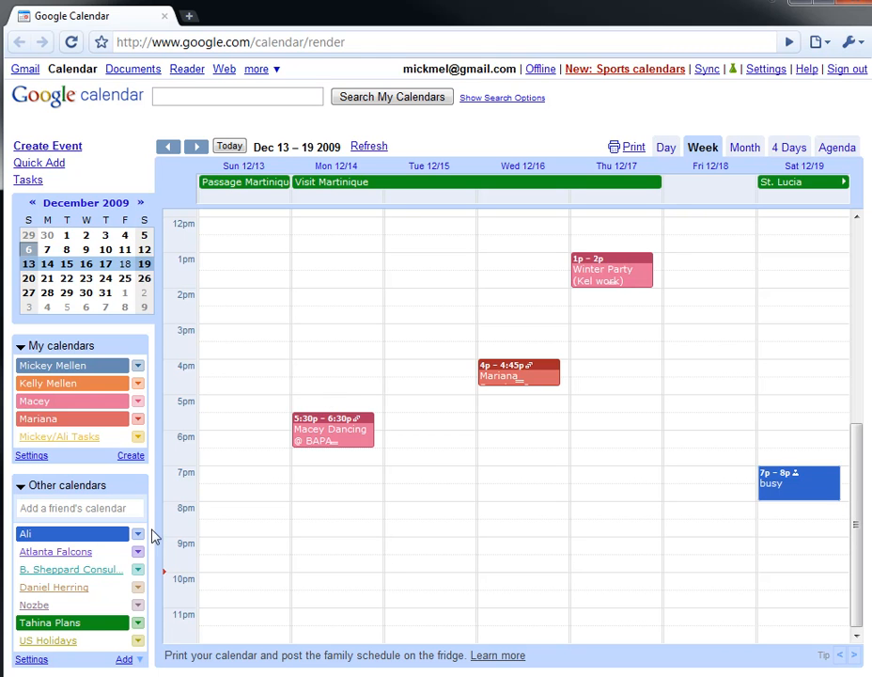
mouse_move(47, 639)
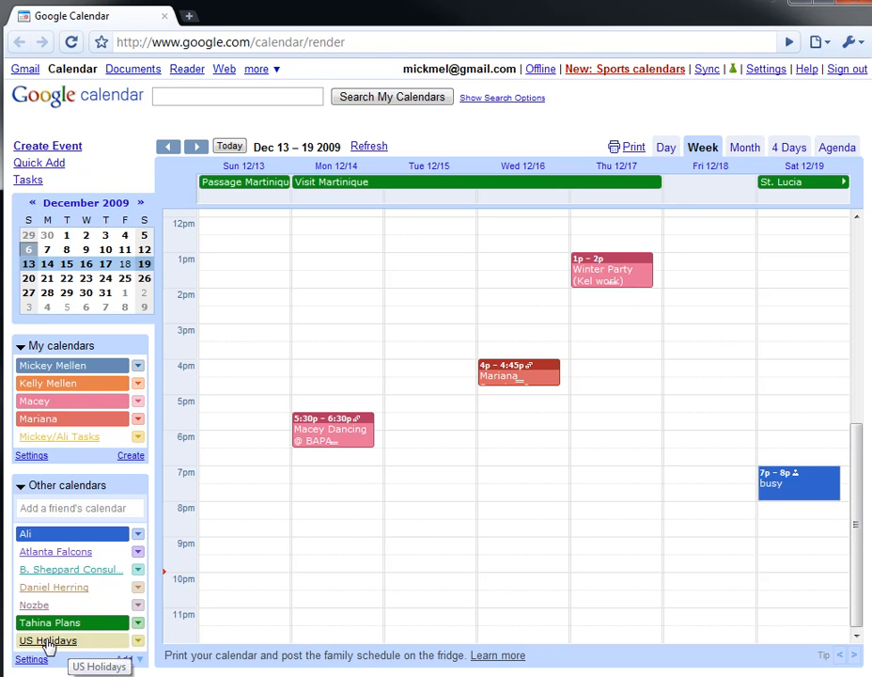
mouse_move(360, 384)
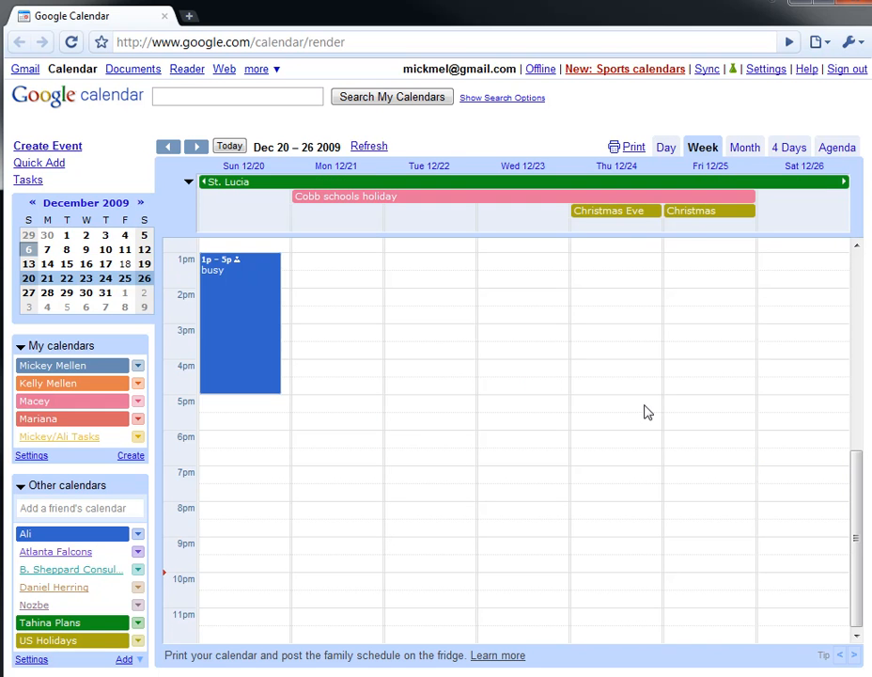
mouse_move(56, 624)
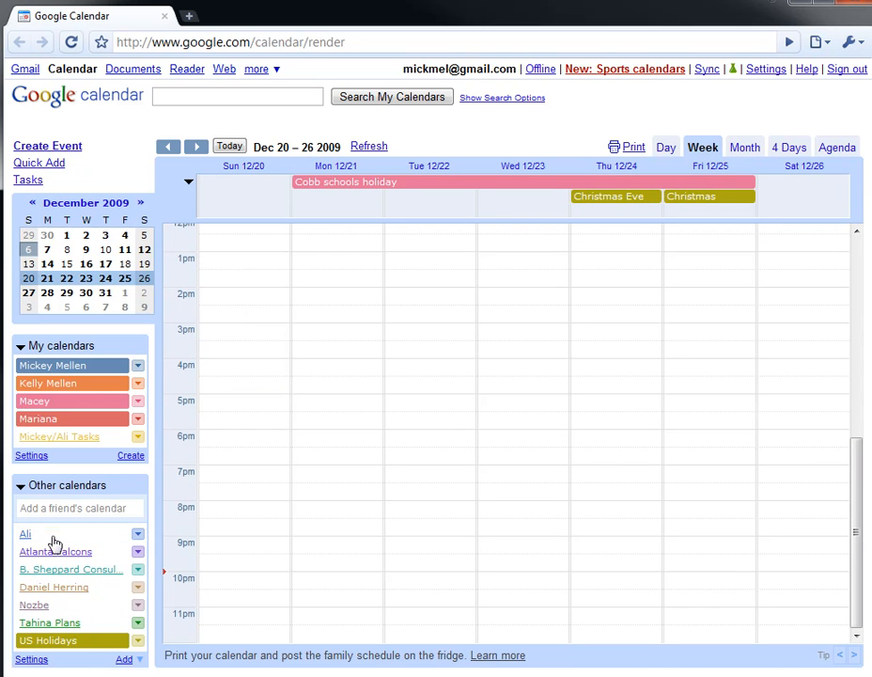
mouse_move(395, 374)
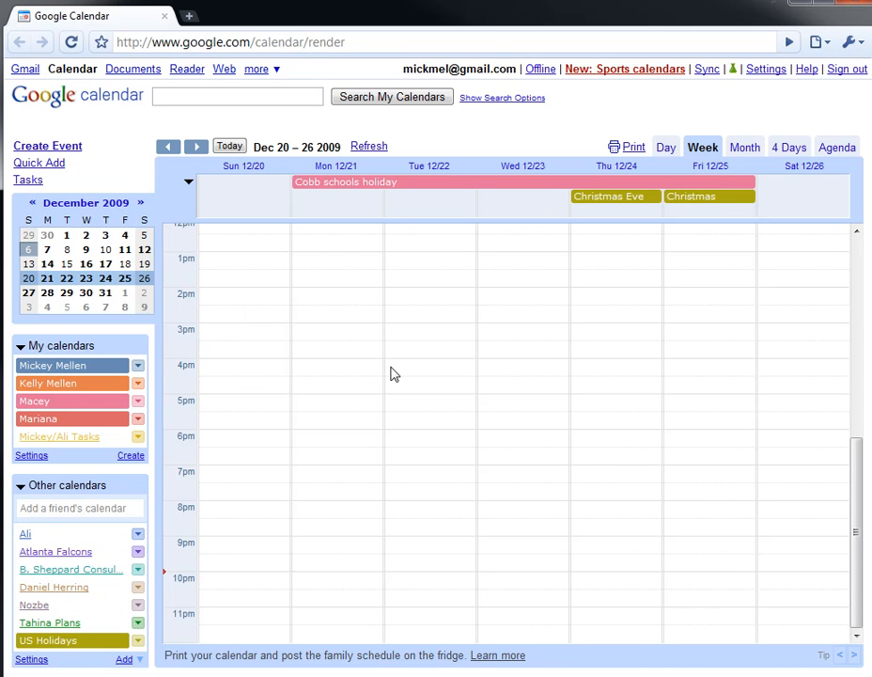
mouse_move(328, 380)
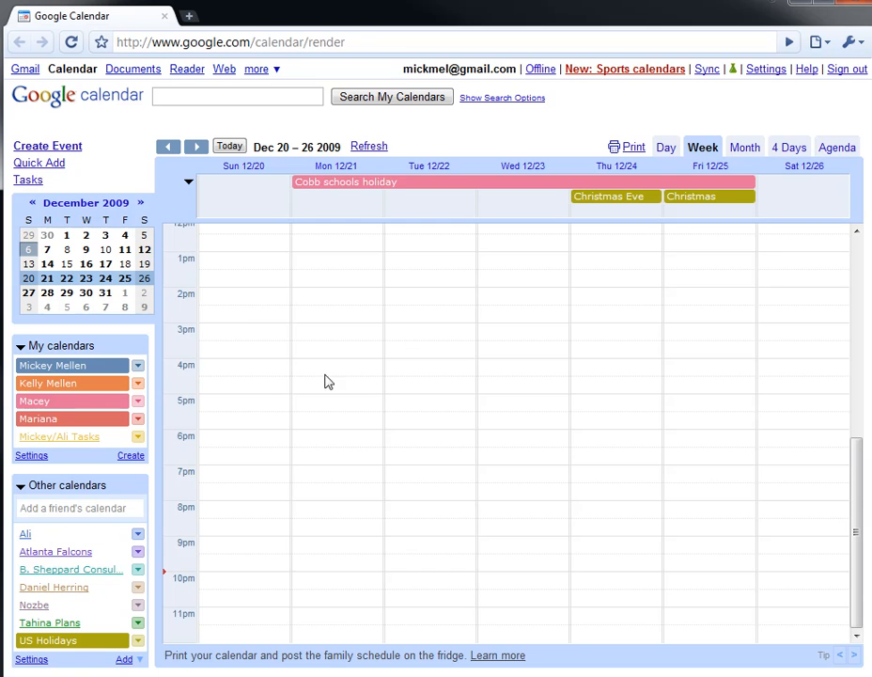
mouse_move(342, 368)
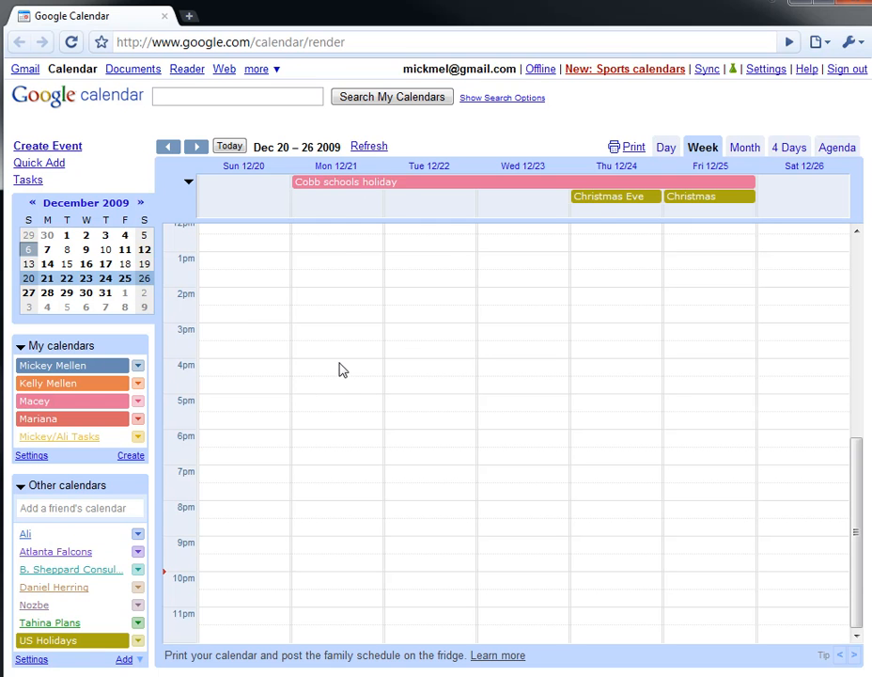
Create 'Meeting with Joe' on Monday Dec 21 at 4–5pm and open its full event details
left_click(337, 374)
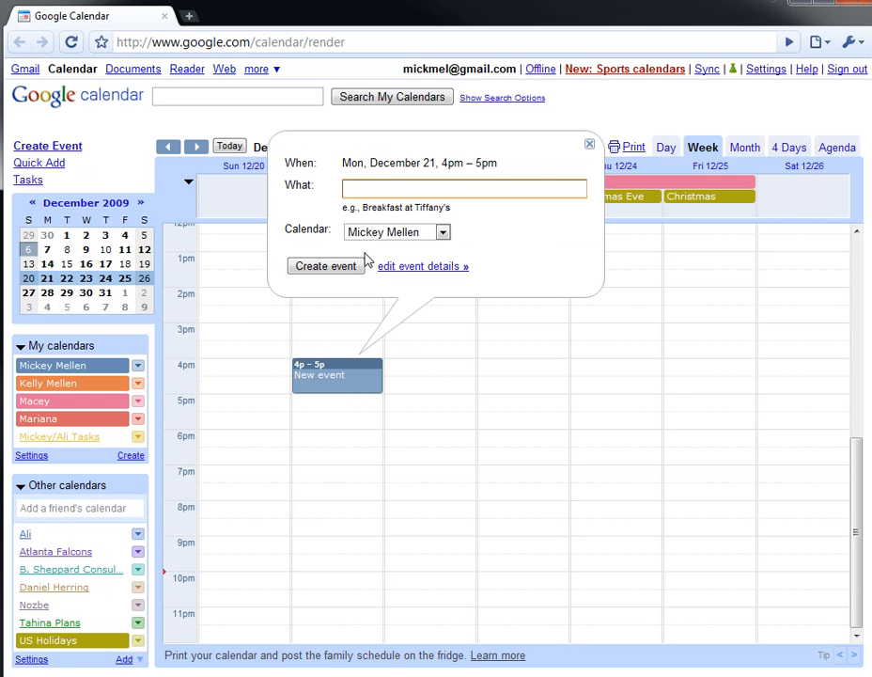
type("Meeting with J")
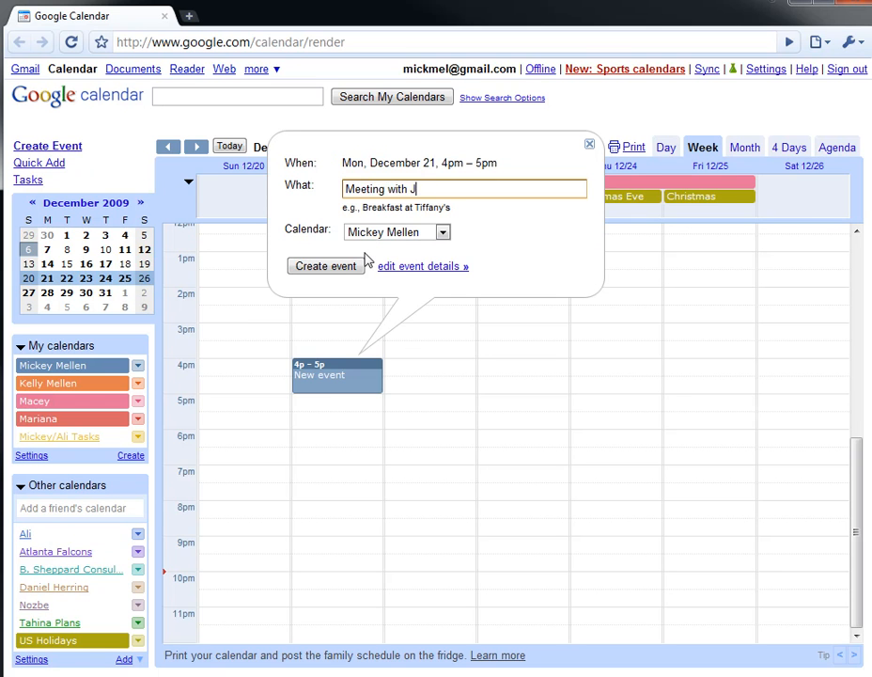
left_click(323, 265)
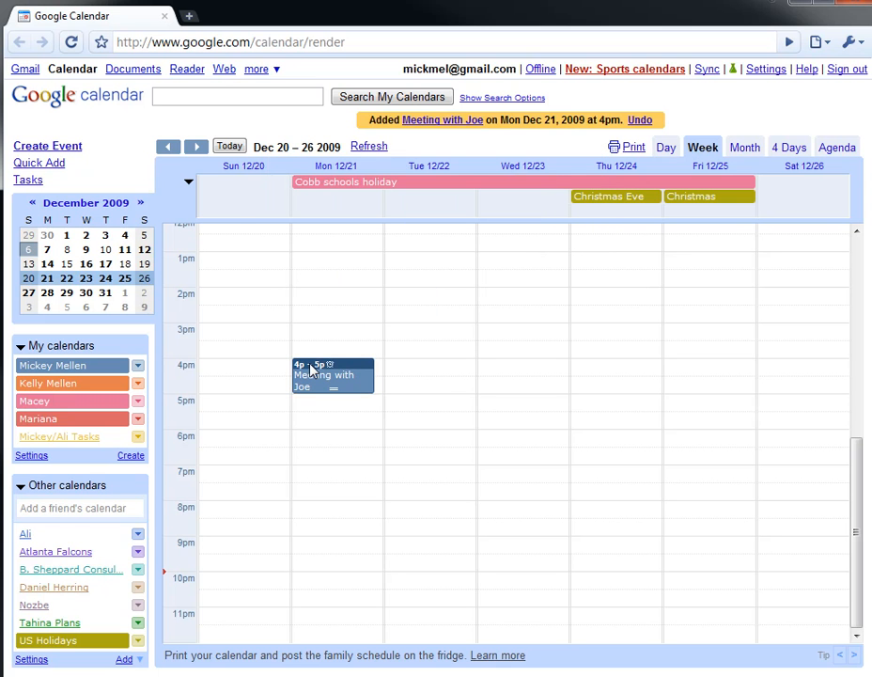
left_click(319, 376)
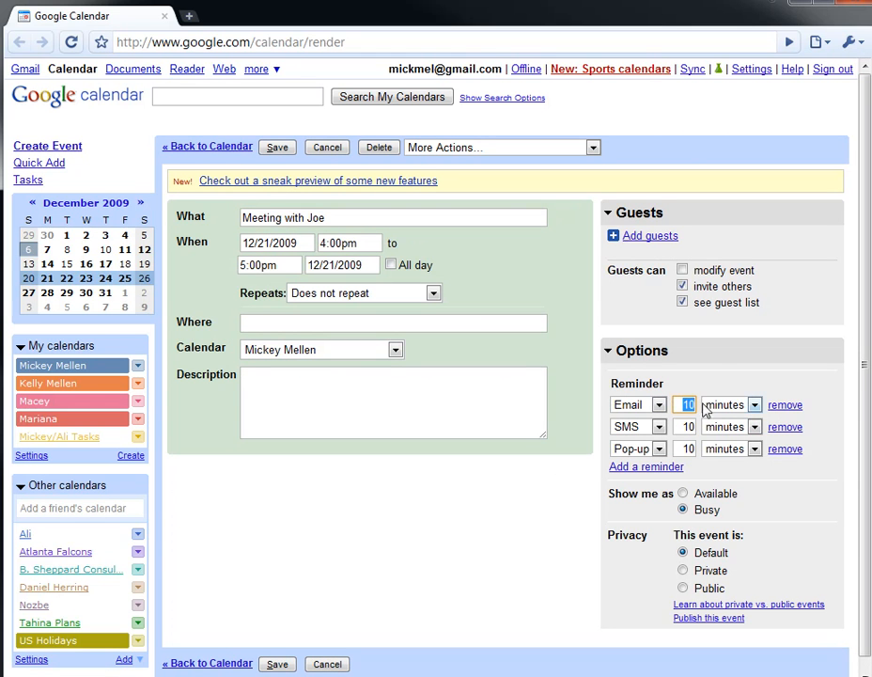
Set email reminder to 10 hours, remove the pop-up reminder and save the meeting
left_click(754, 404)
type("30")
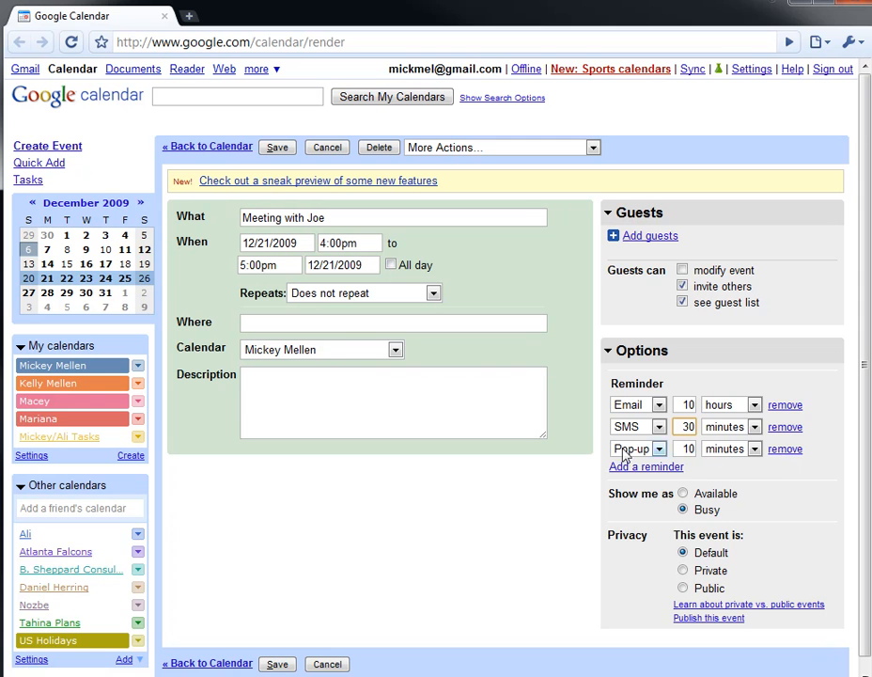
left_click(785, 447)
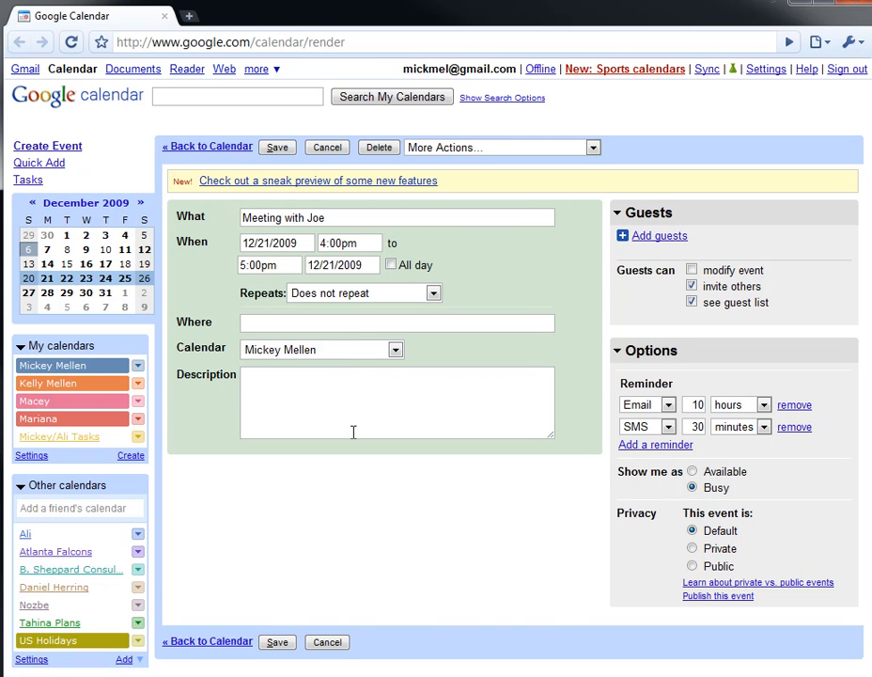
left_click(278, 147)
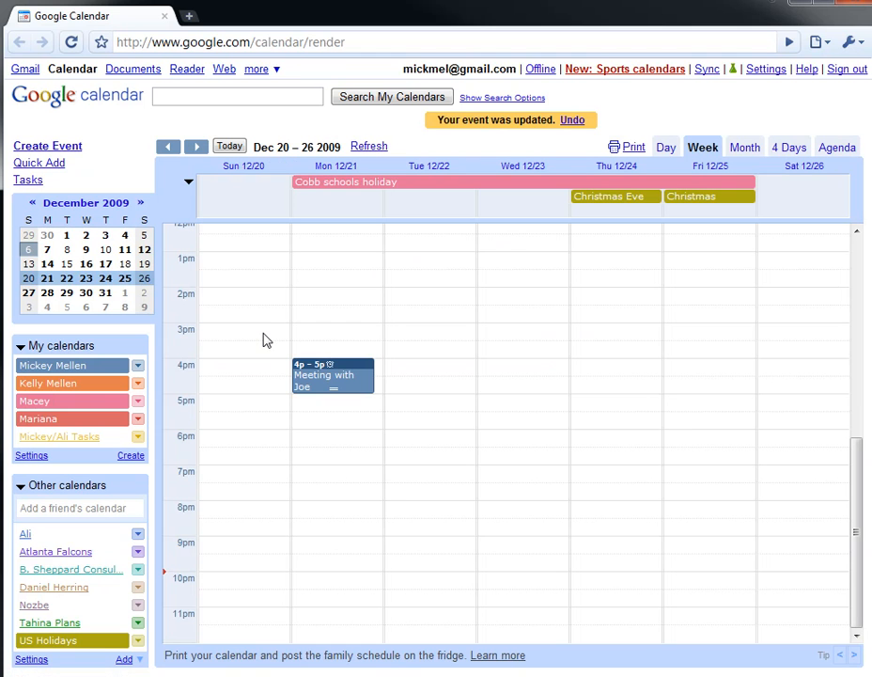
mouse_move(312, 327)
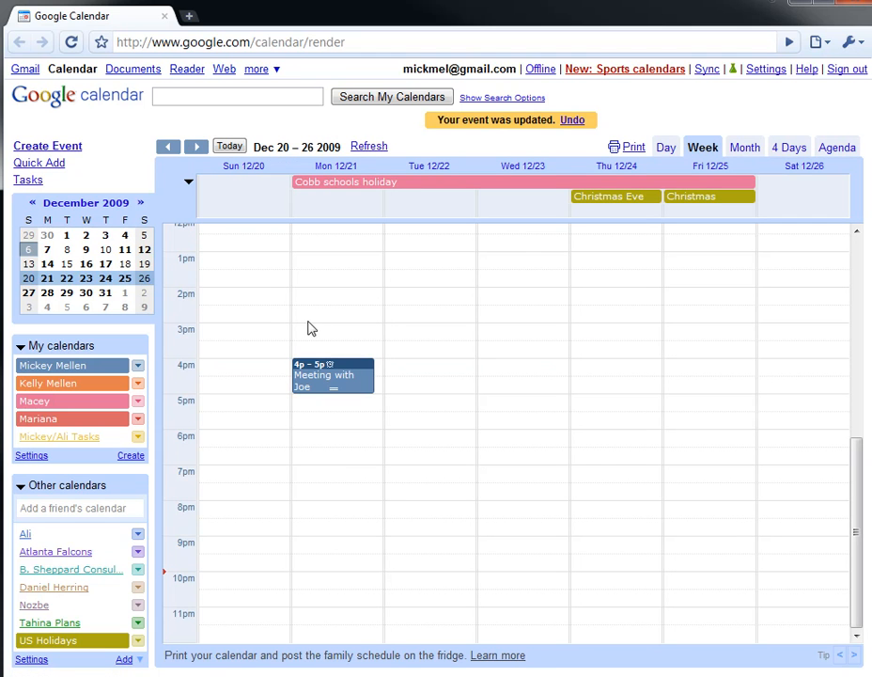
Drag 'Meeting with Joe' up so it runs 3–4pm on Monday Dec 21
left_click_drag(333, 376, 333, 338)
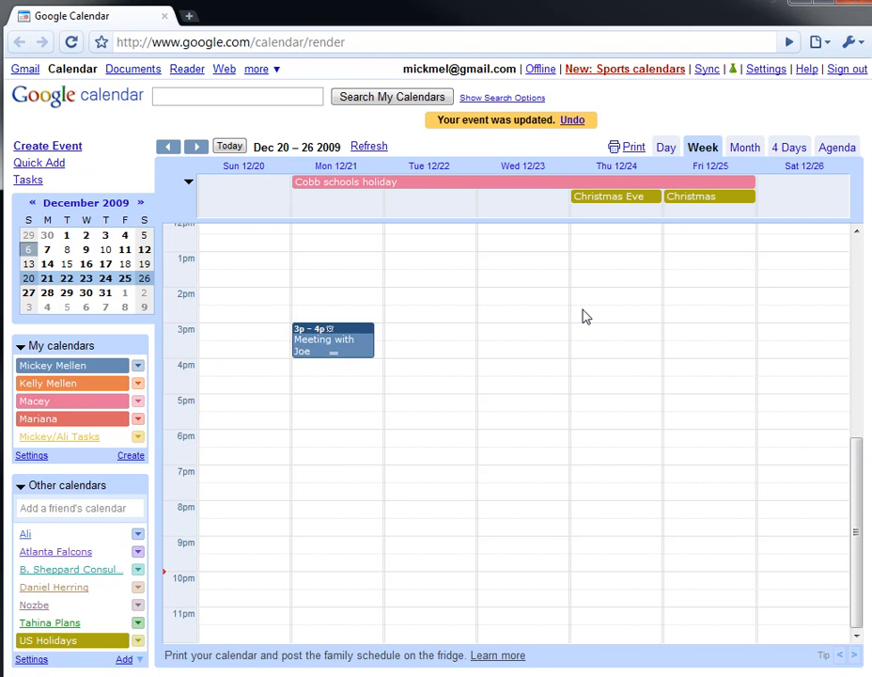
mouse_move(579, 312)
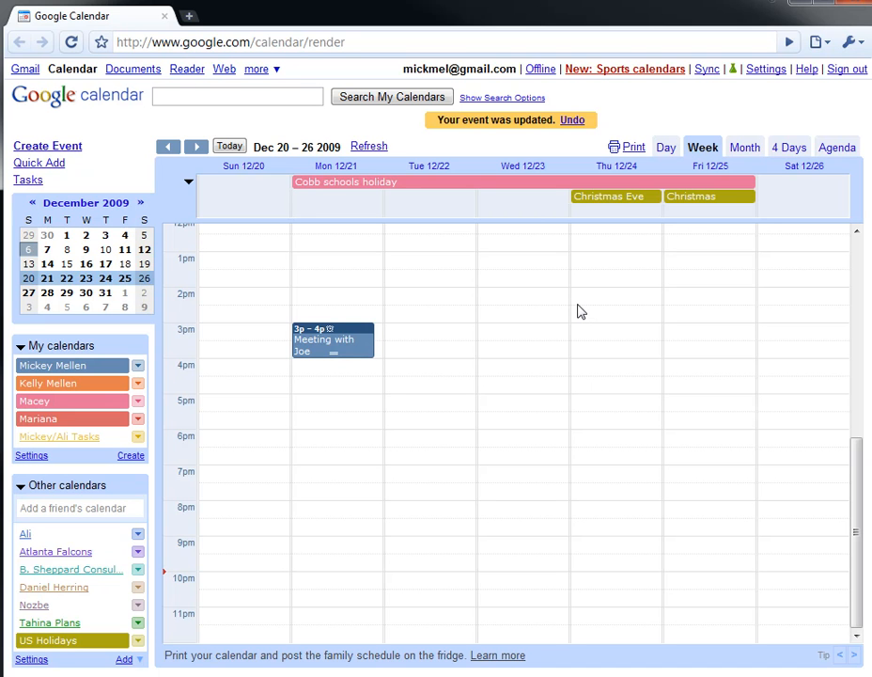
mouse_move(148, 637)
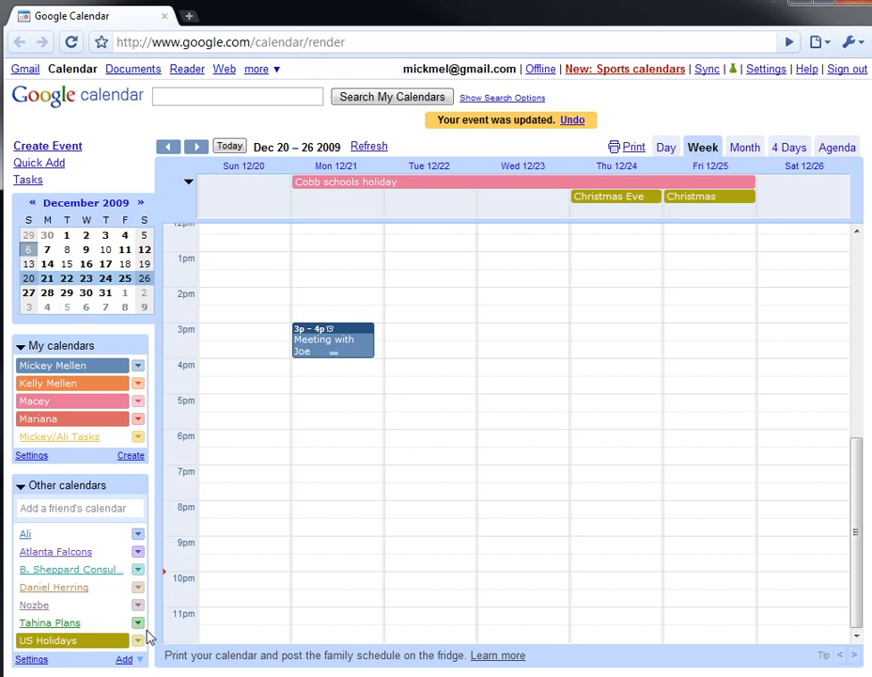